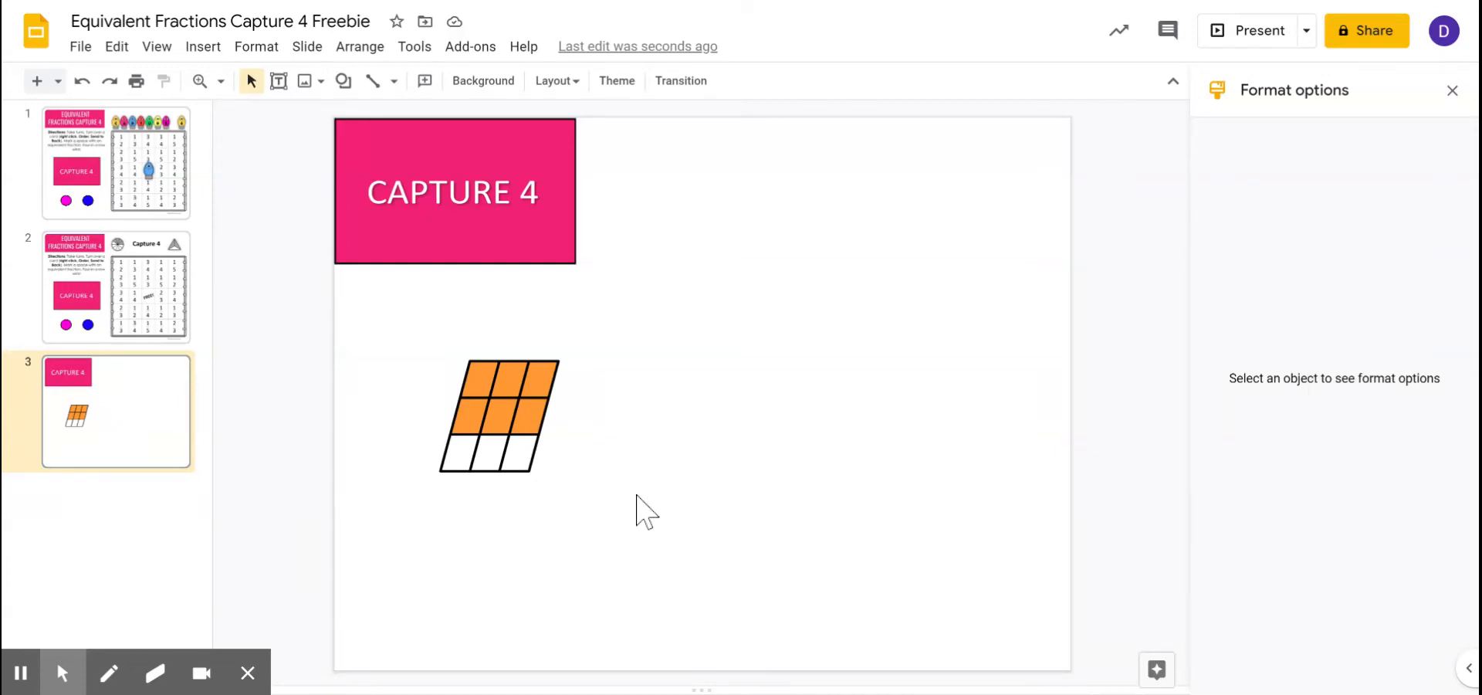
mouse_move(646, 535)
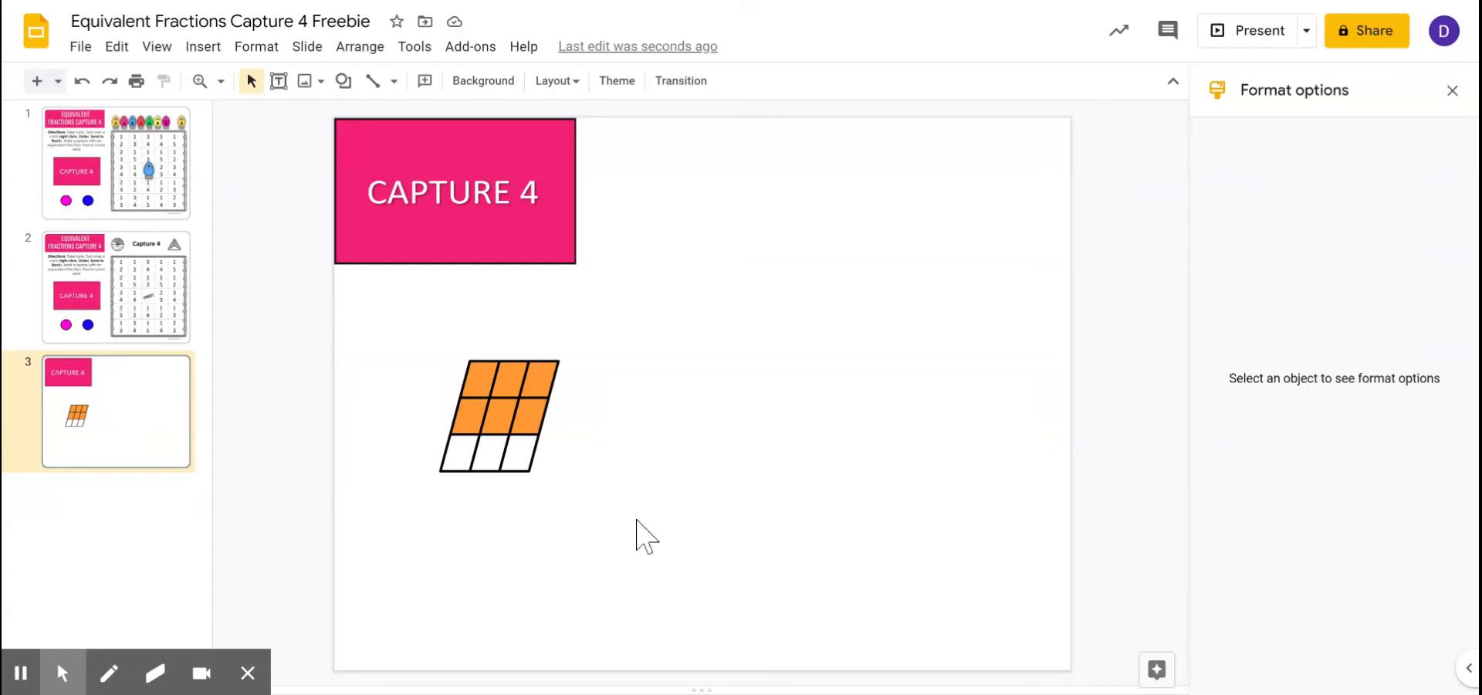
mouse_move(668, 528)
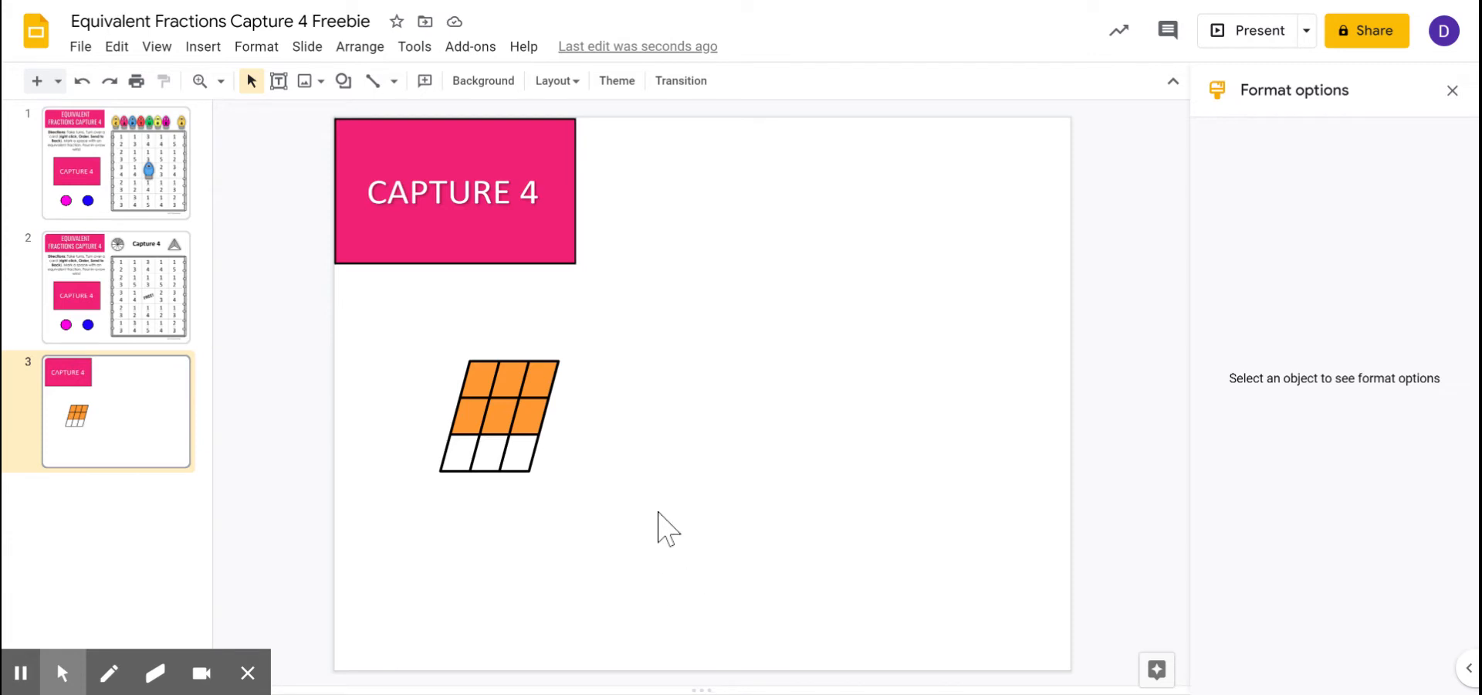
mouse_move(313, 312)
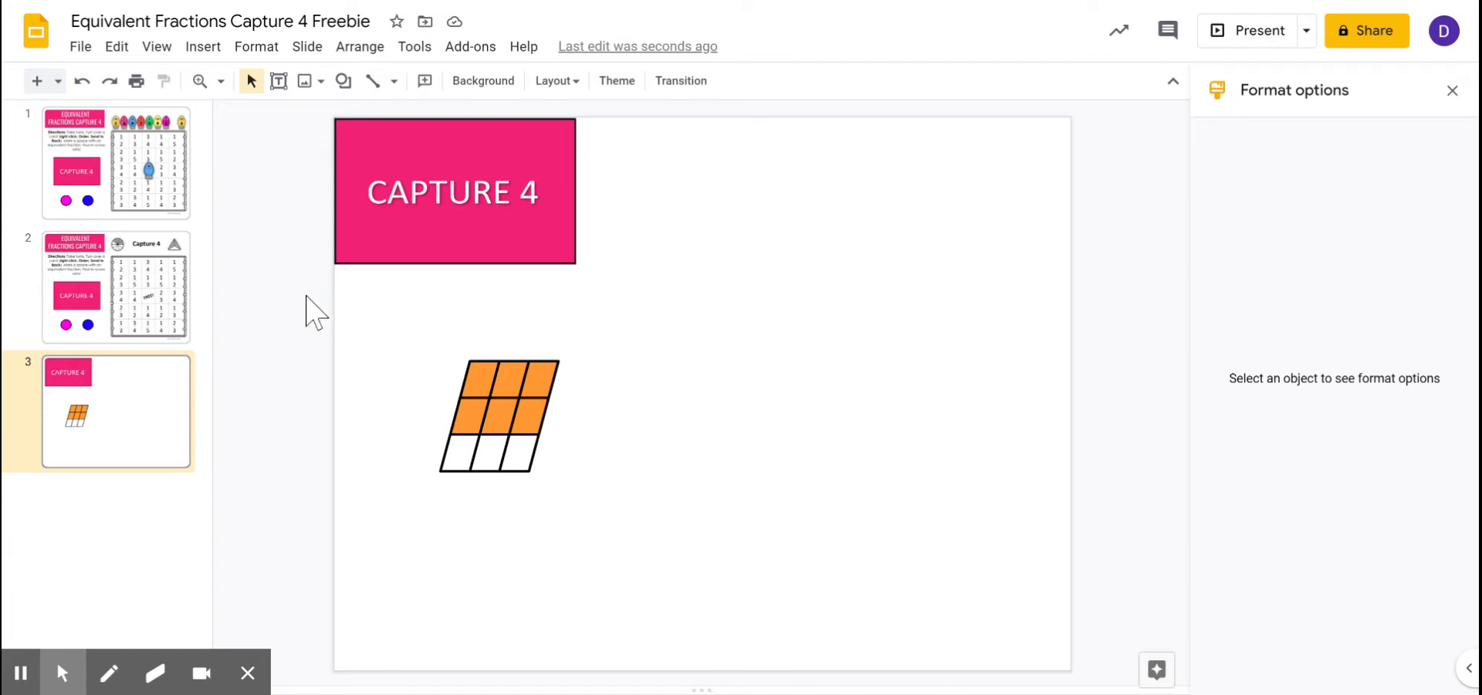
Step: Select the orange fraction card, undo the last two changes, and send the card one layer back
click(495, 415)
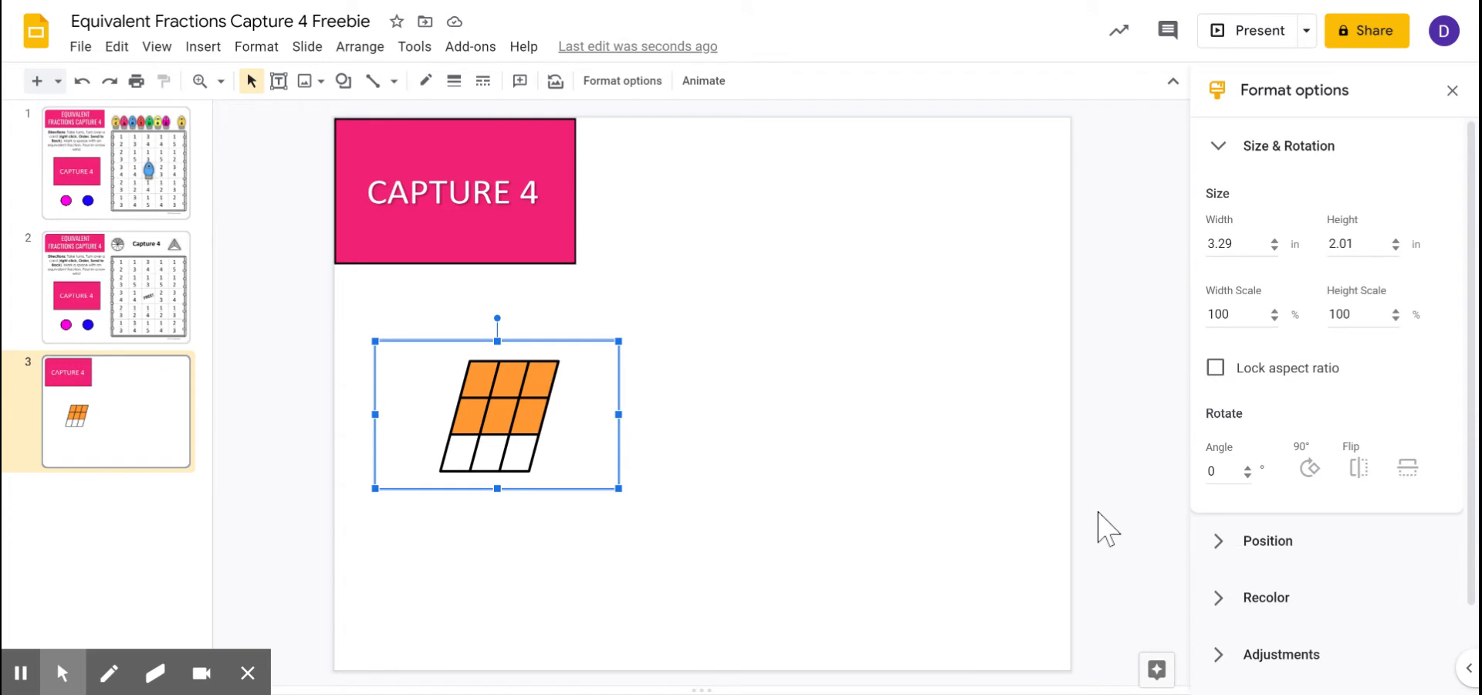
mouse_move(752, 418)
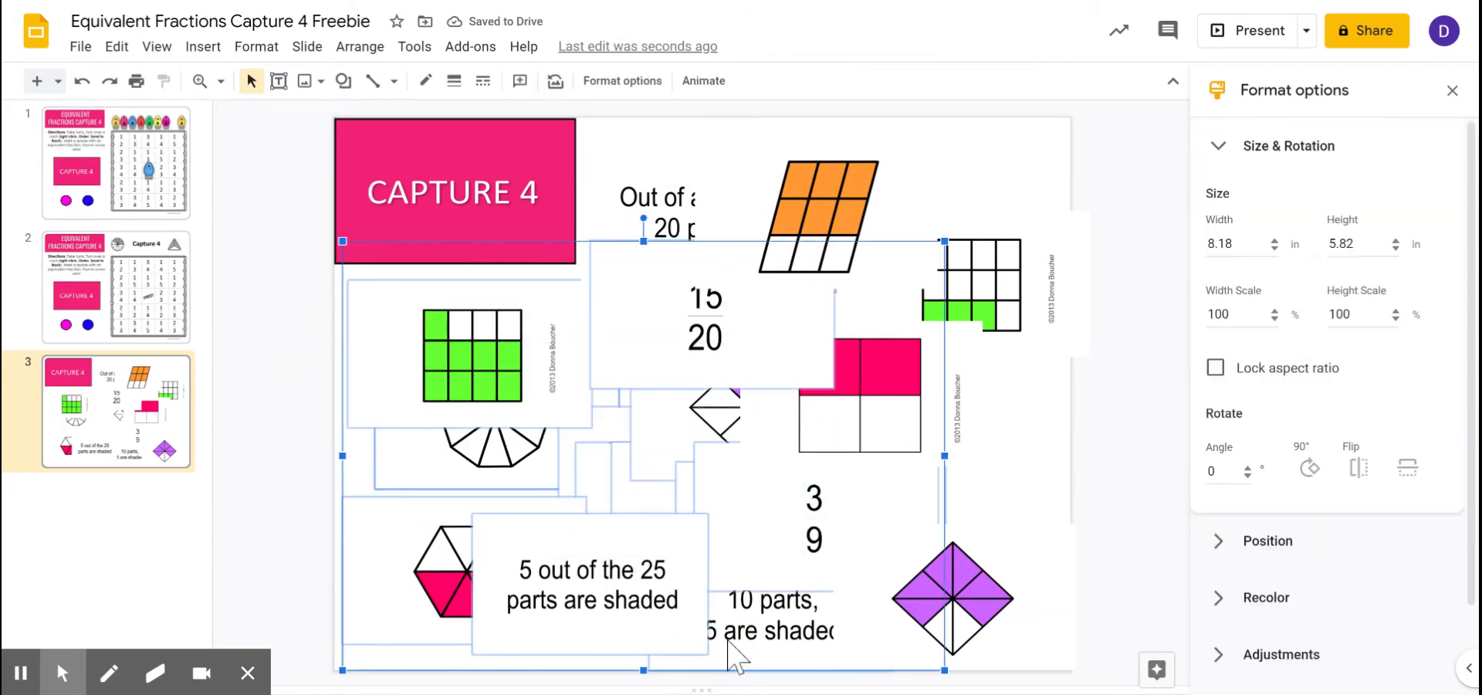
click(82, 80)
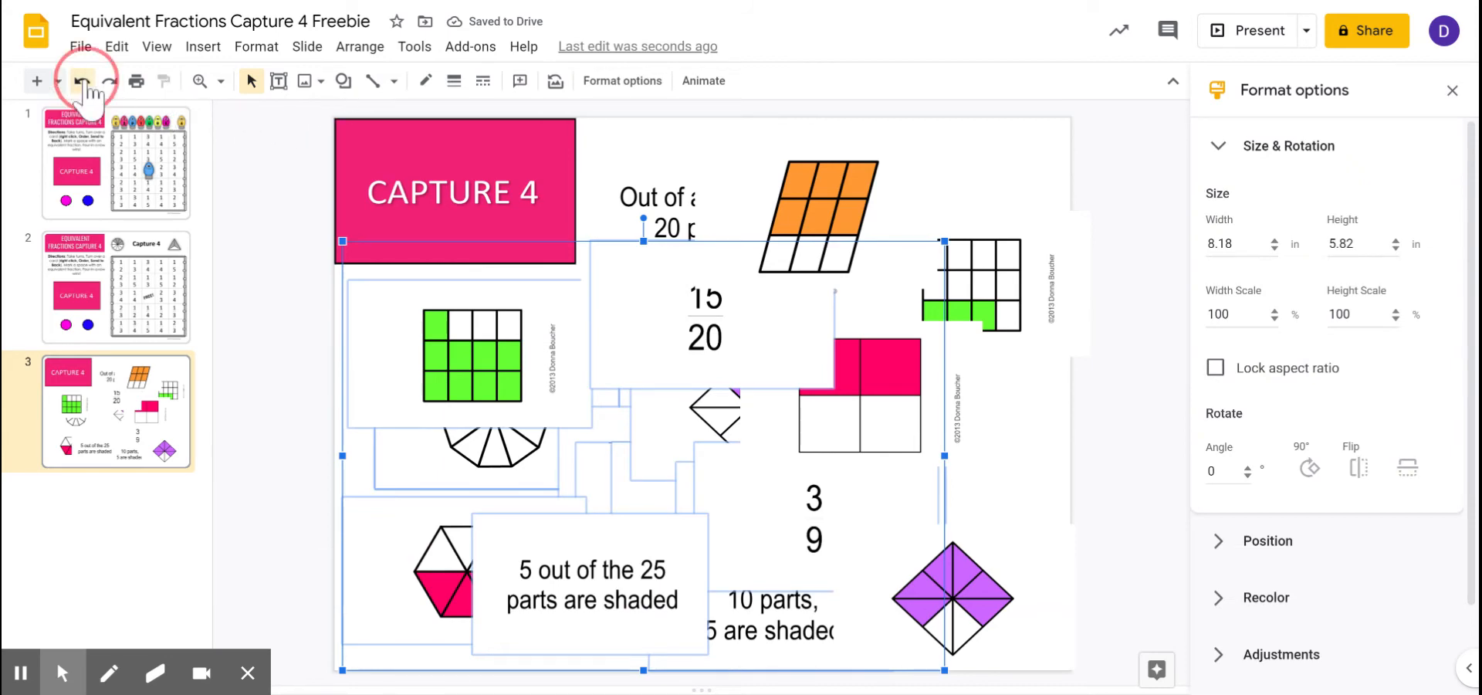
click(84, 80)
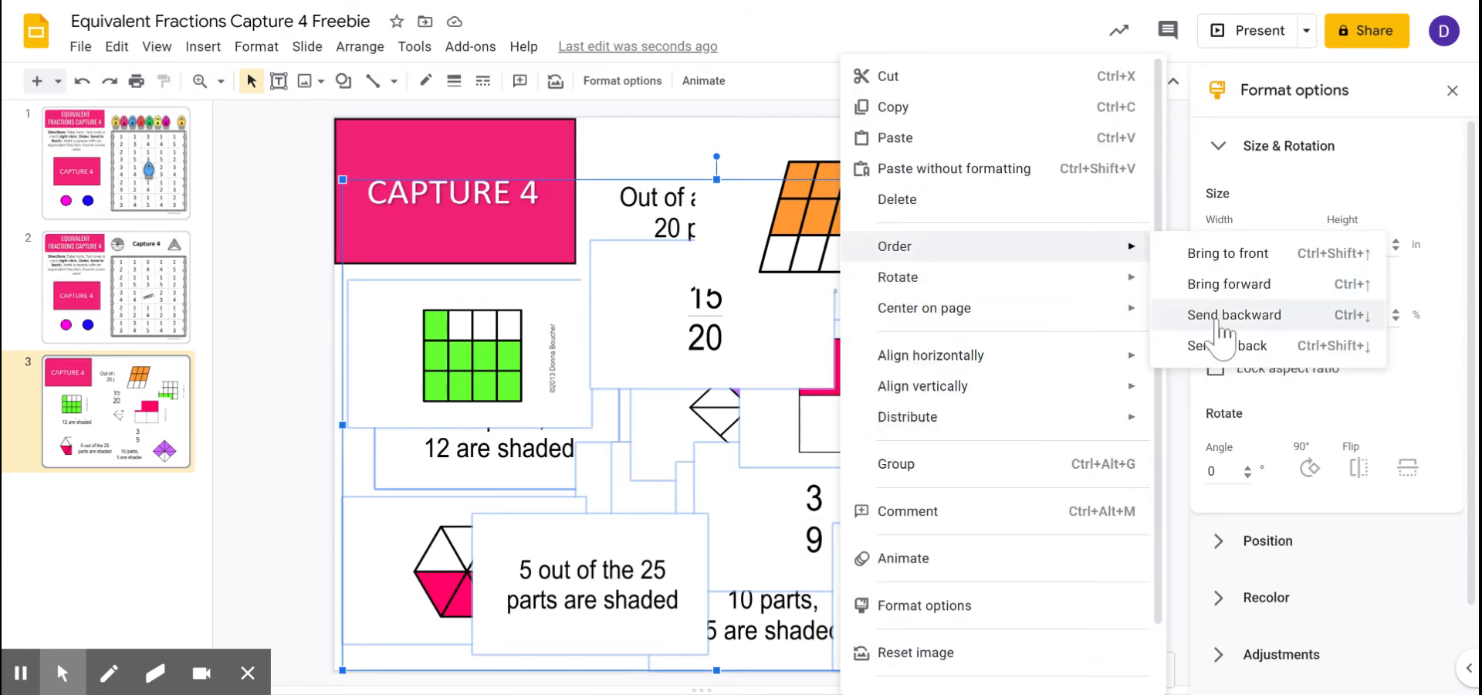
click(1234, 314)
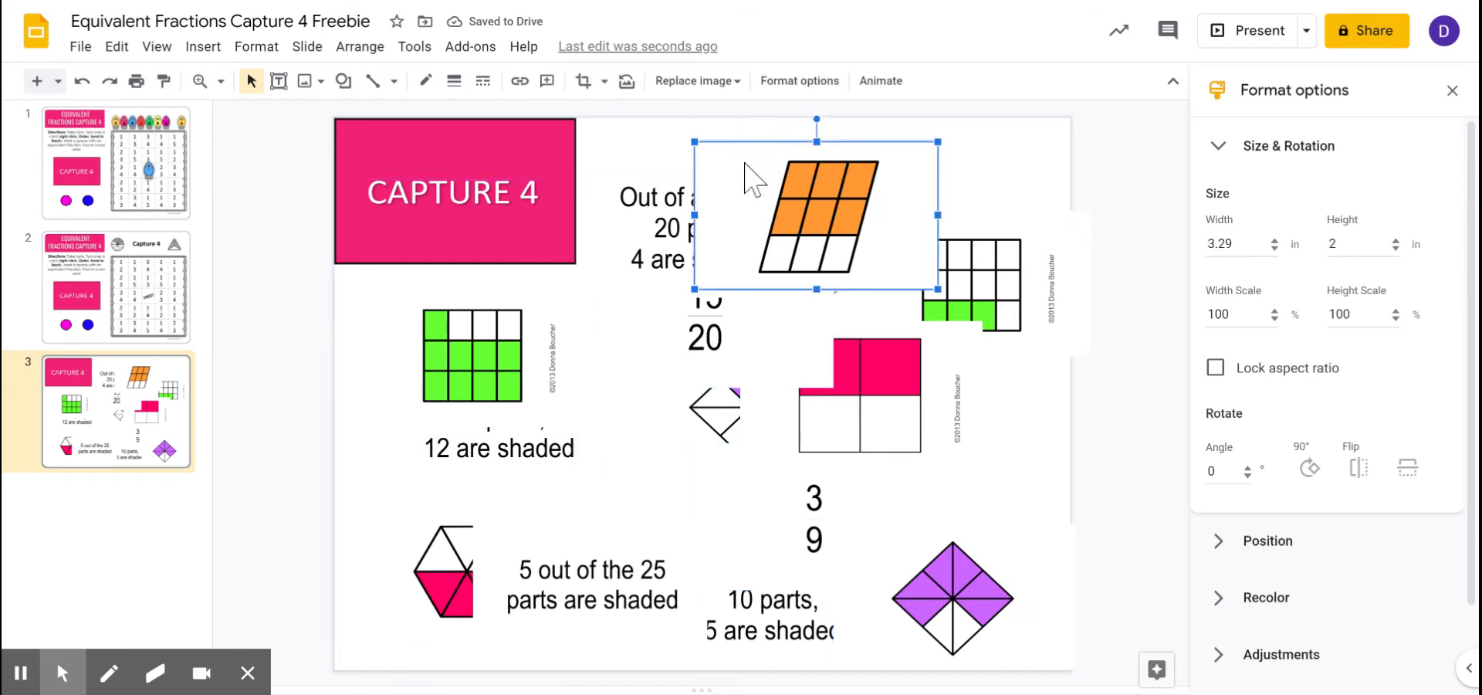
Step: Select all the fraction cards on slide 3 without the Capture 4 box
click(473, 463)
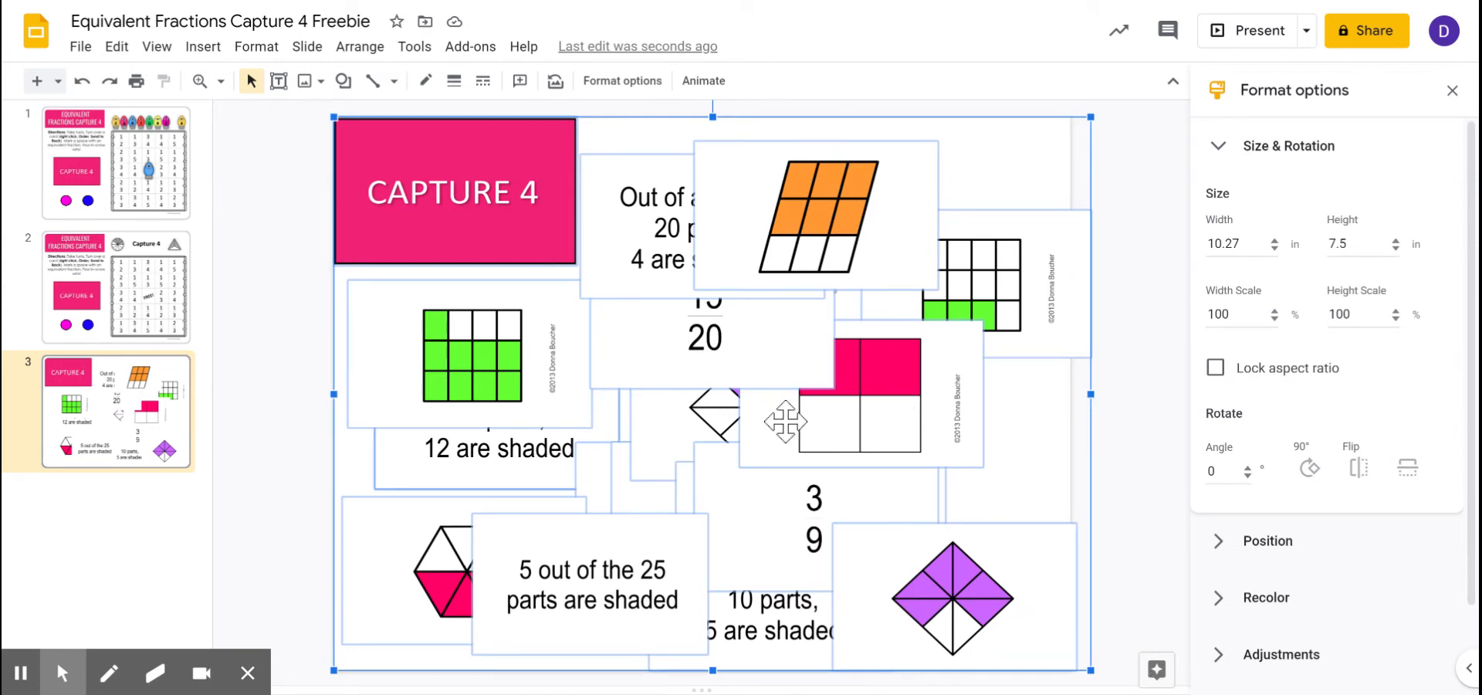
mouse_move(500, 200)
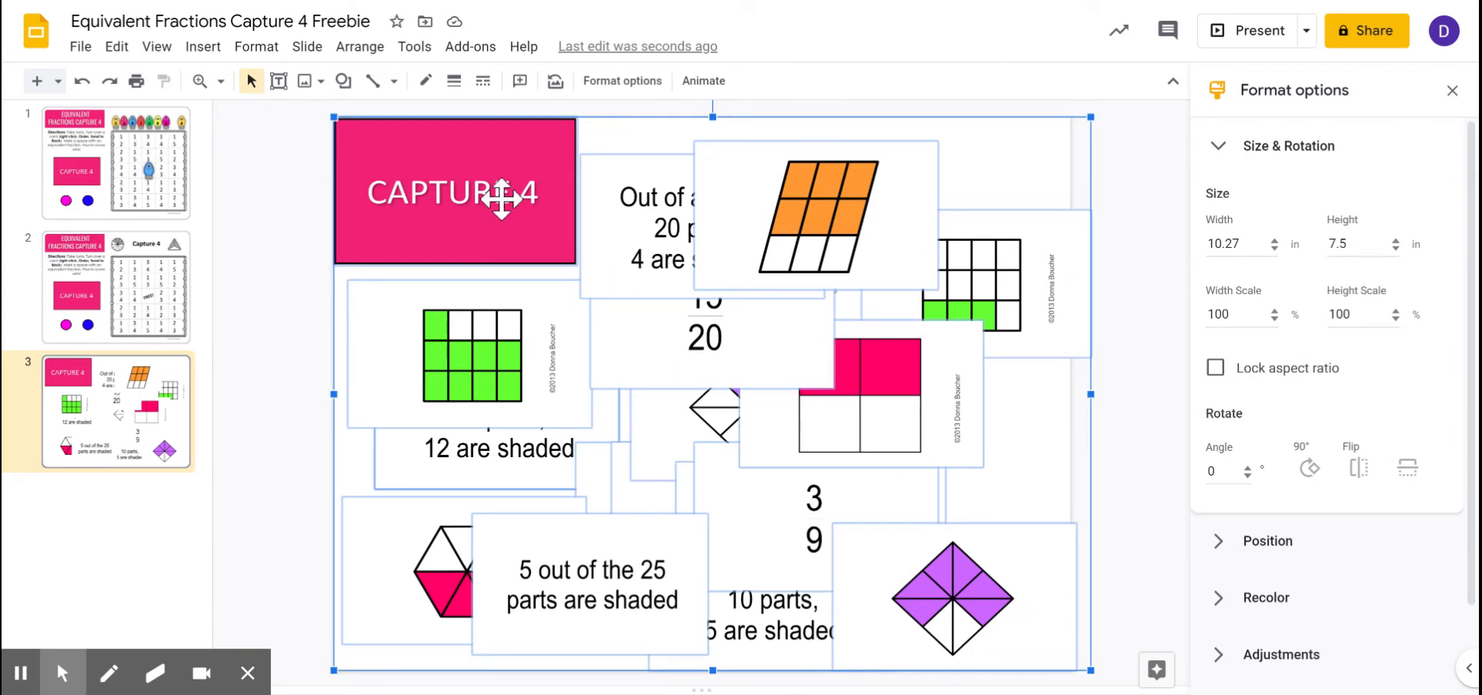
mouse_move(440, 167)
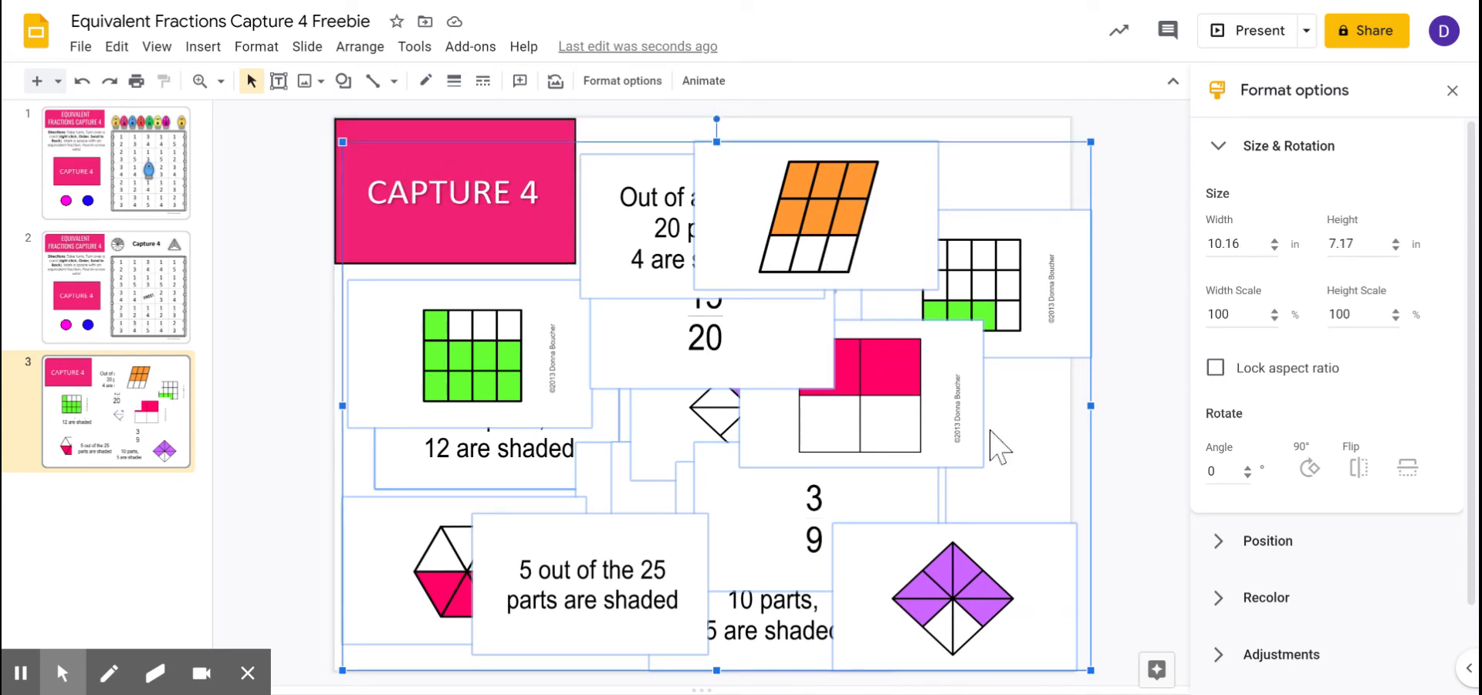
mouse_move(761, 473)
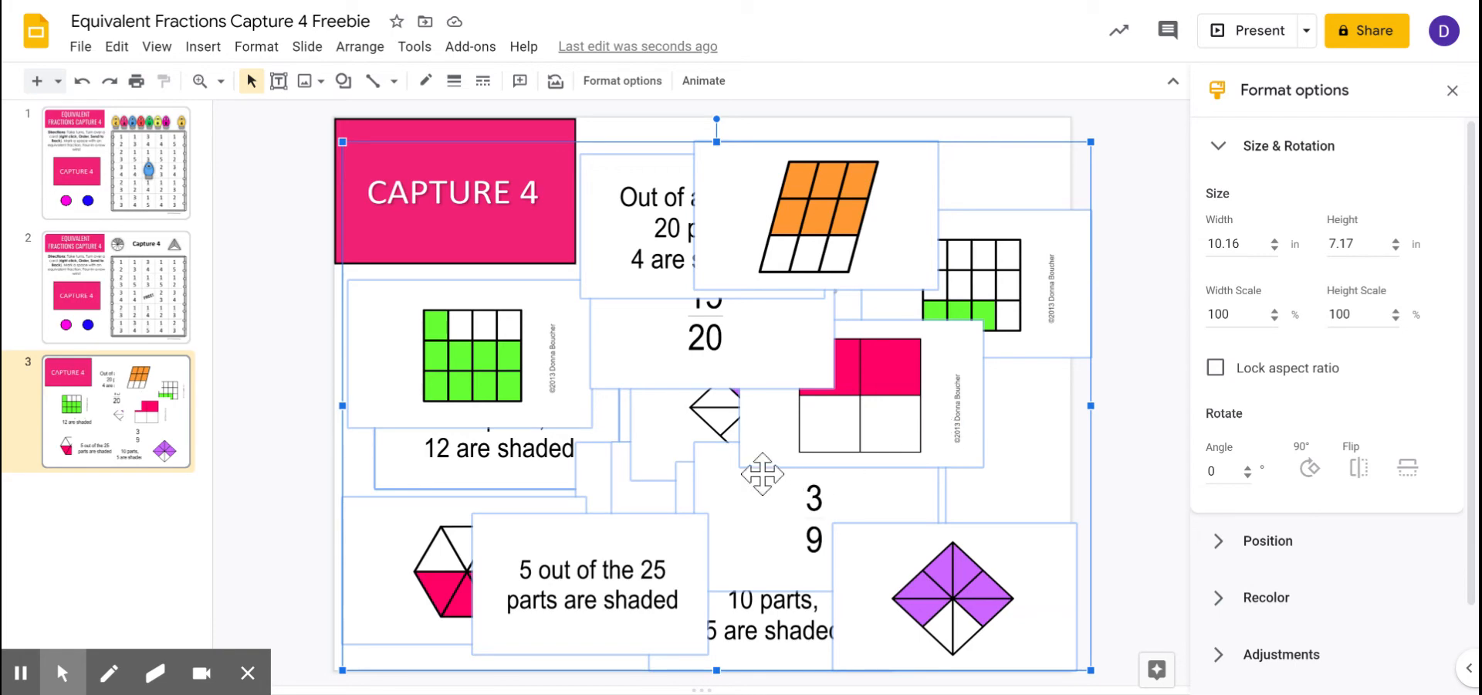
mouse_move(735, 383)
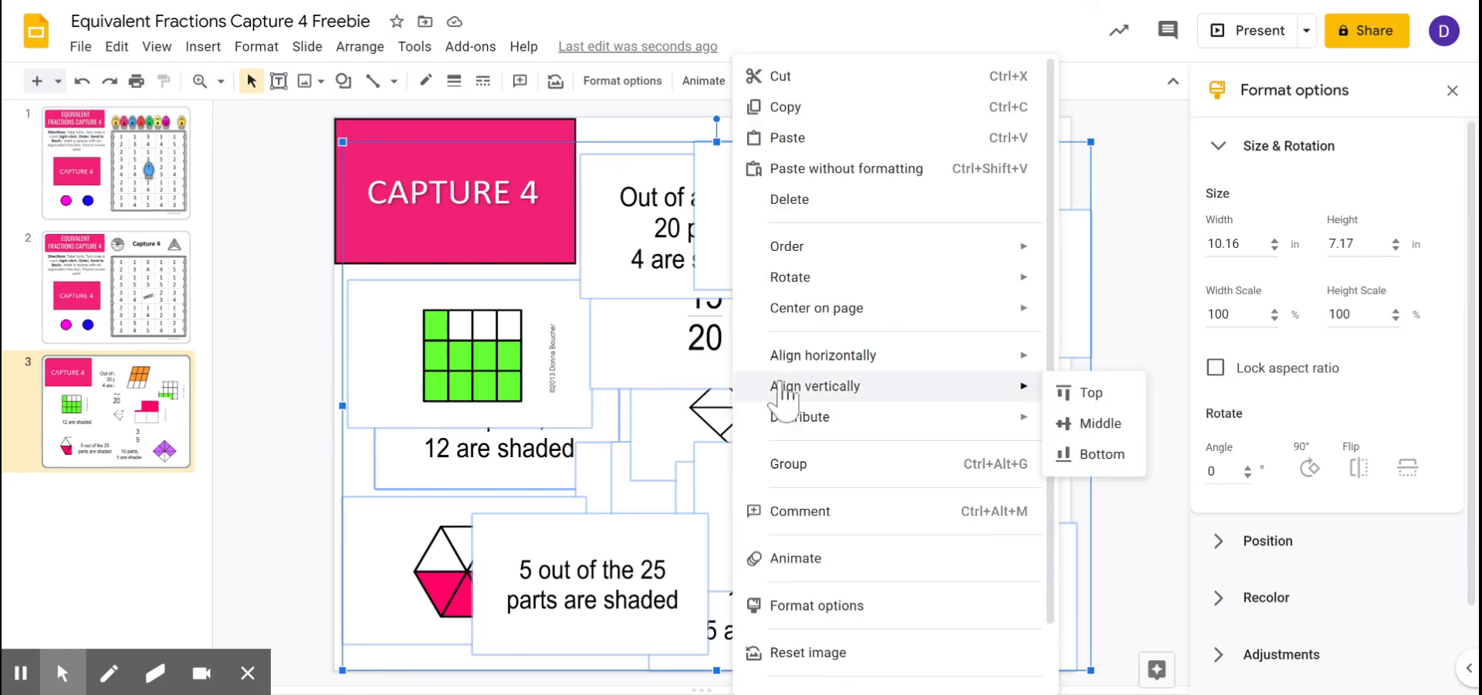
mouse_move(823, 355)
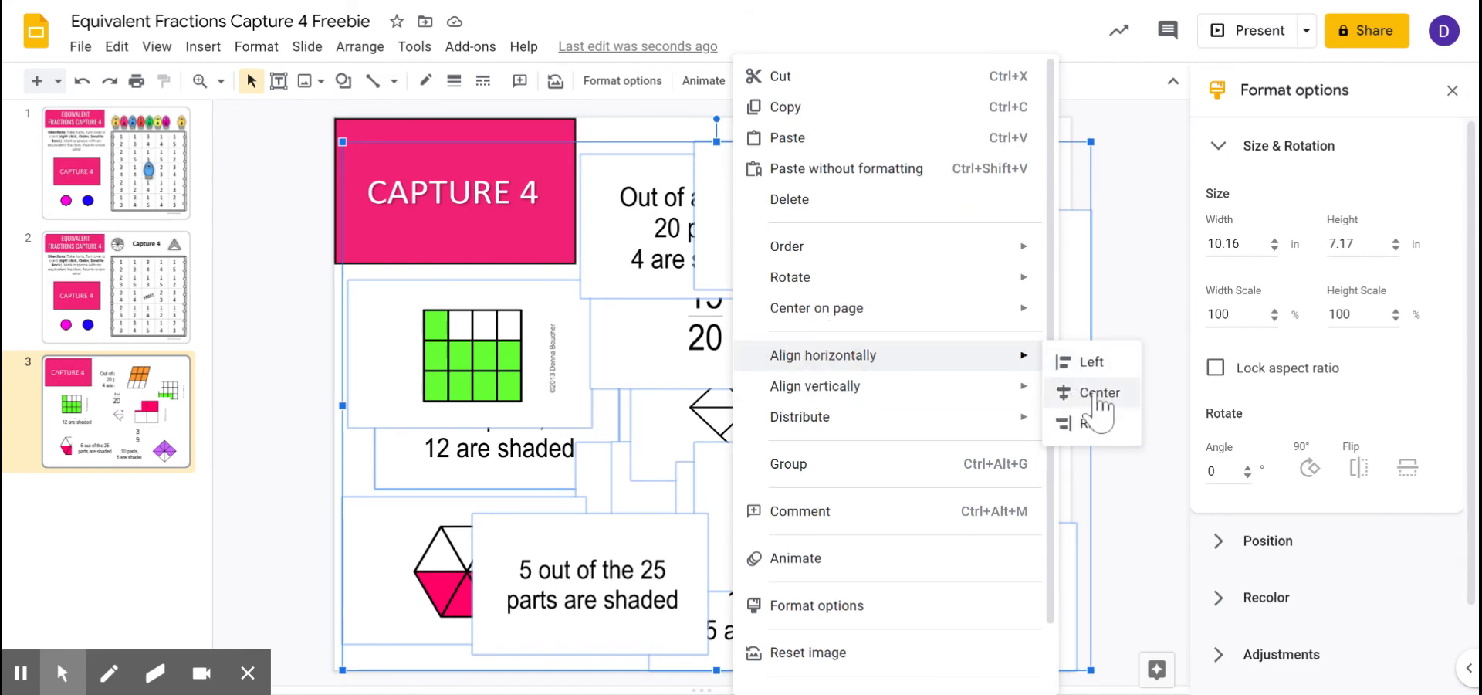
Step: Centre the selected cards horizontally so they stack into one pile
click(1099, 392)
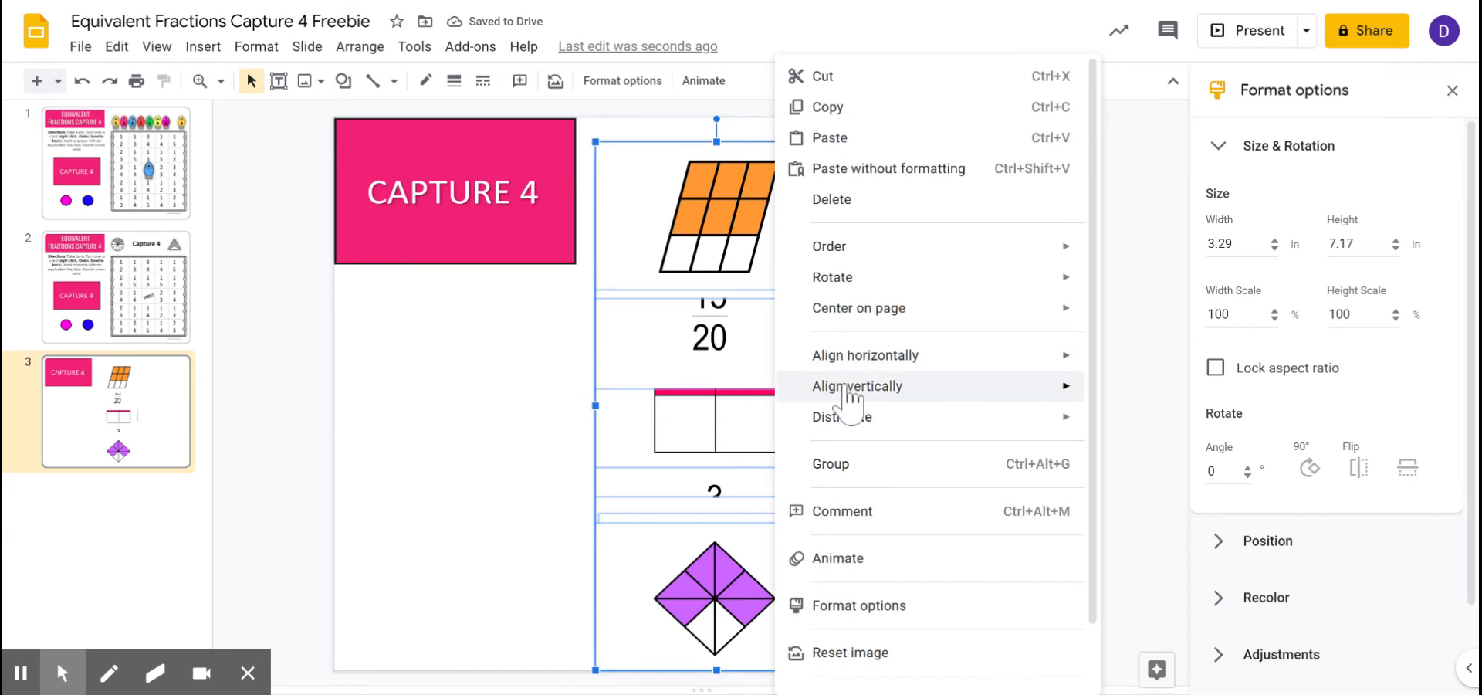
mouse_move(857, 386)
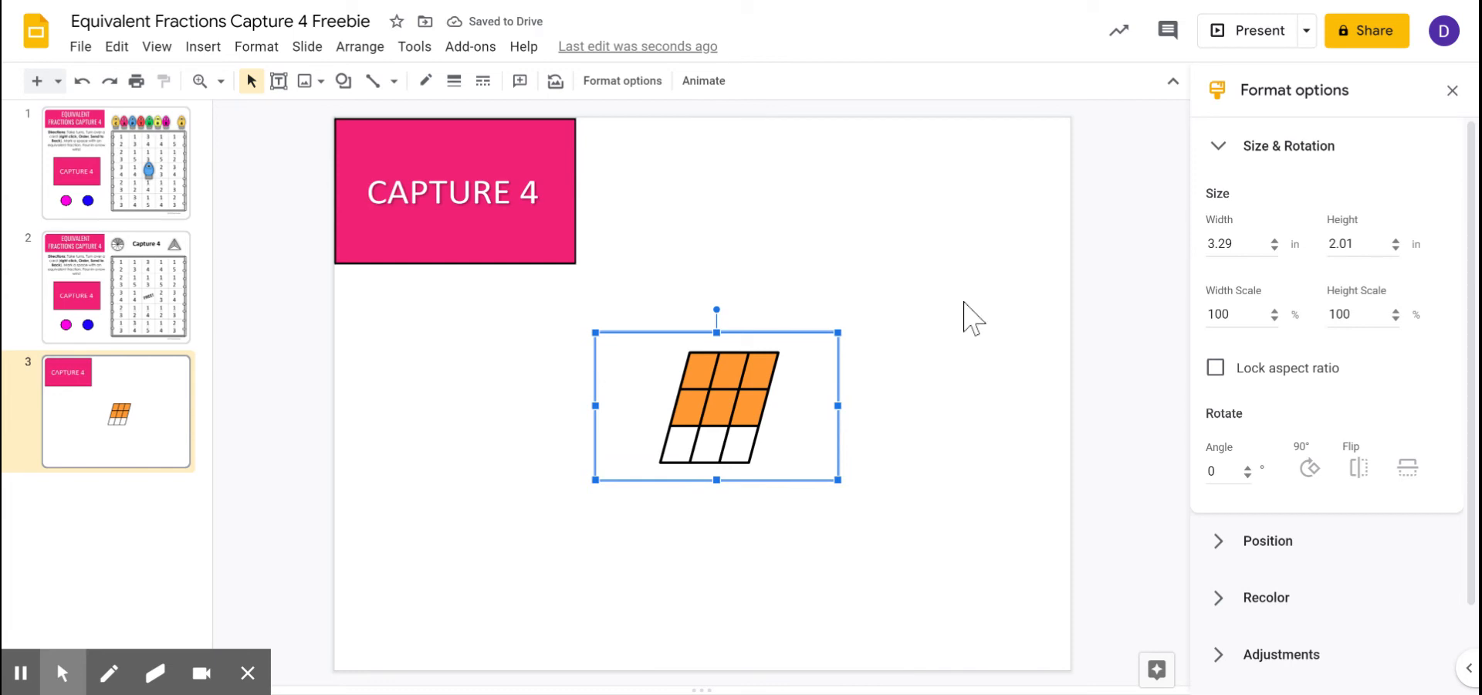
mouse_move(748, 225)
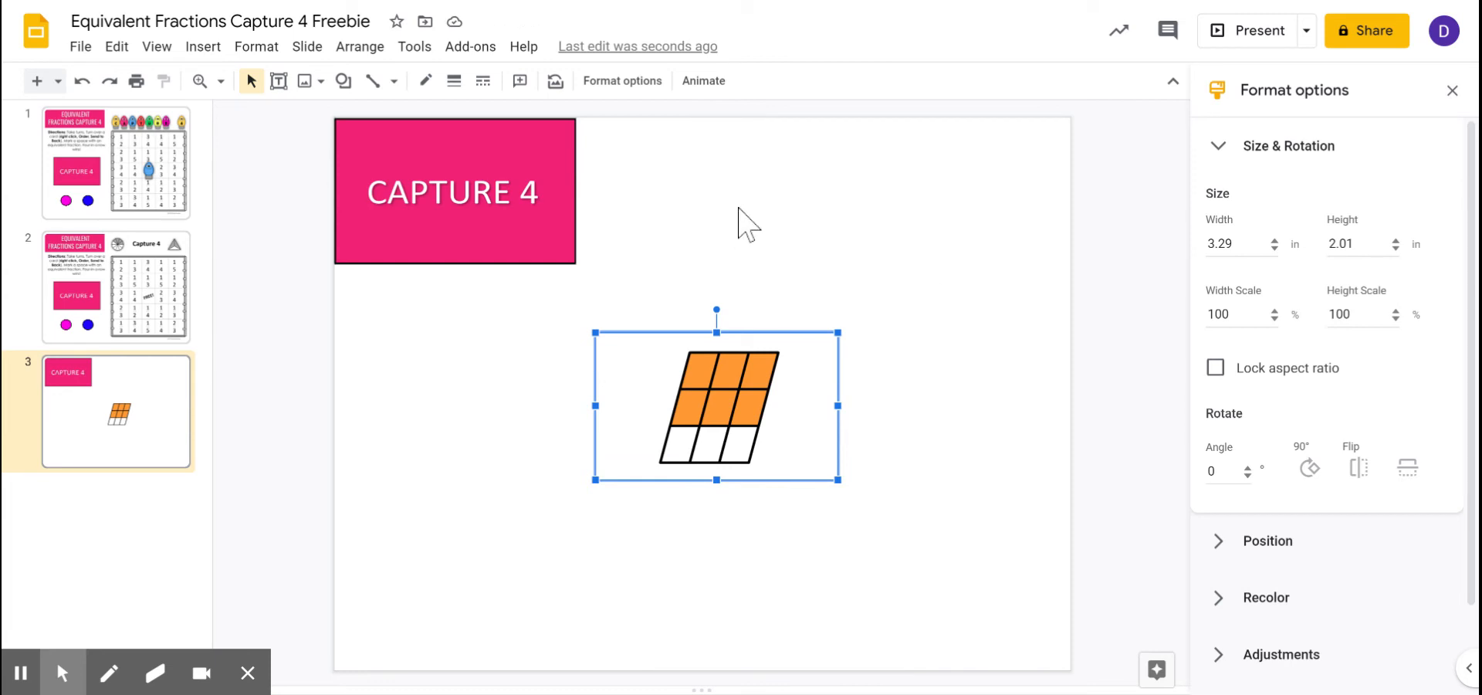
Step: Drag the Capture 4 box to the slide centre so it covers the card pile
click(454, 191)
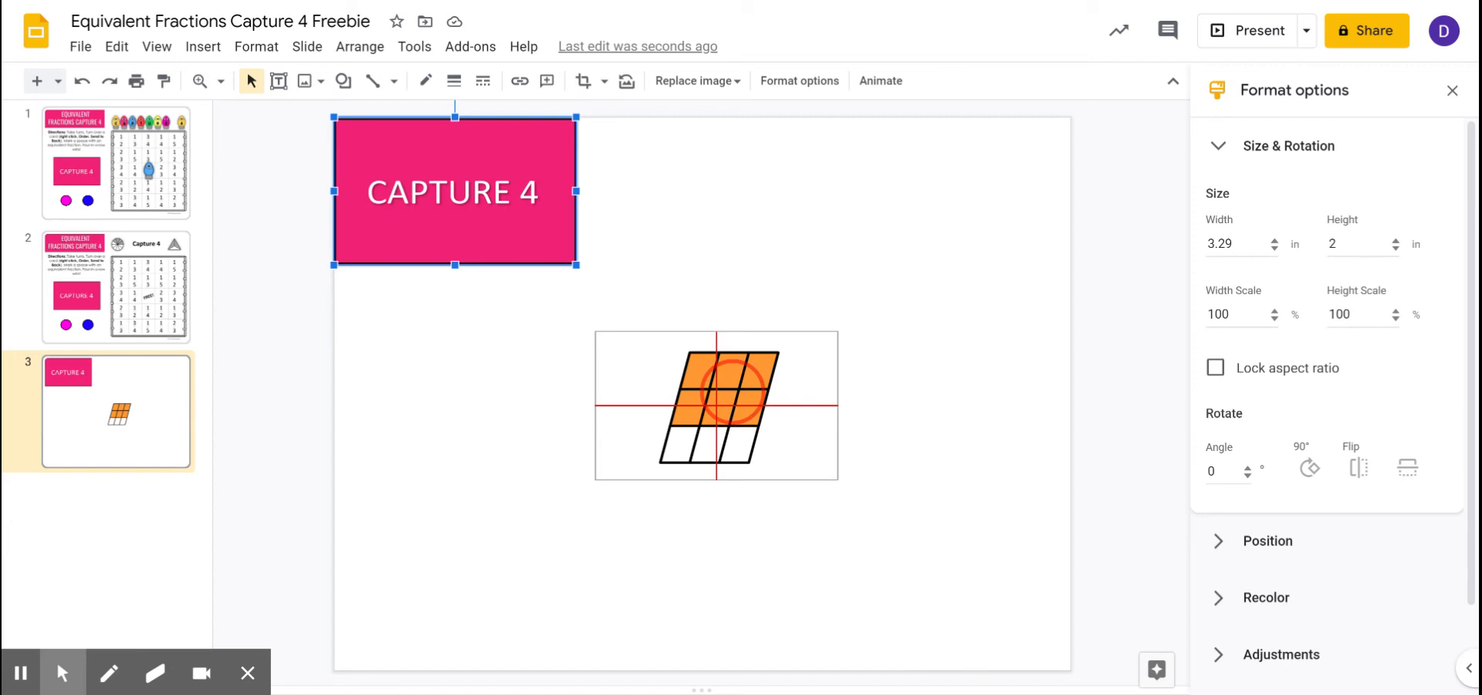
drag(453, 191, 715, 406)
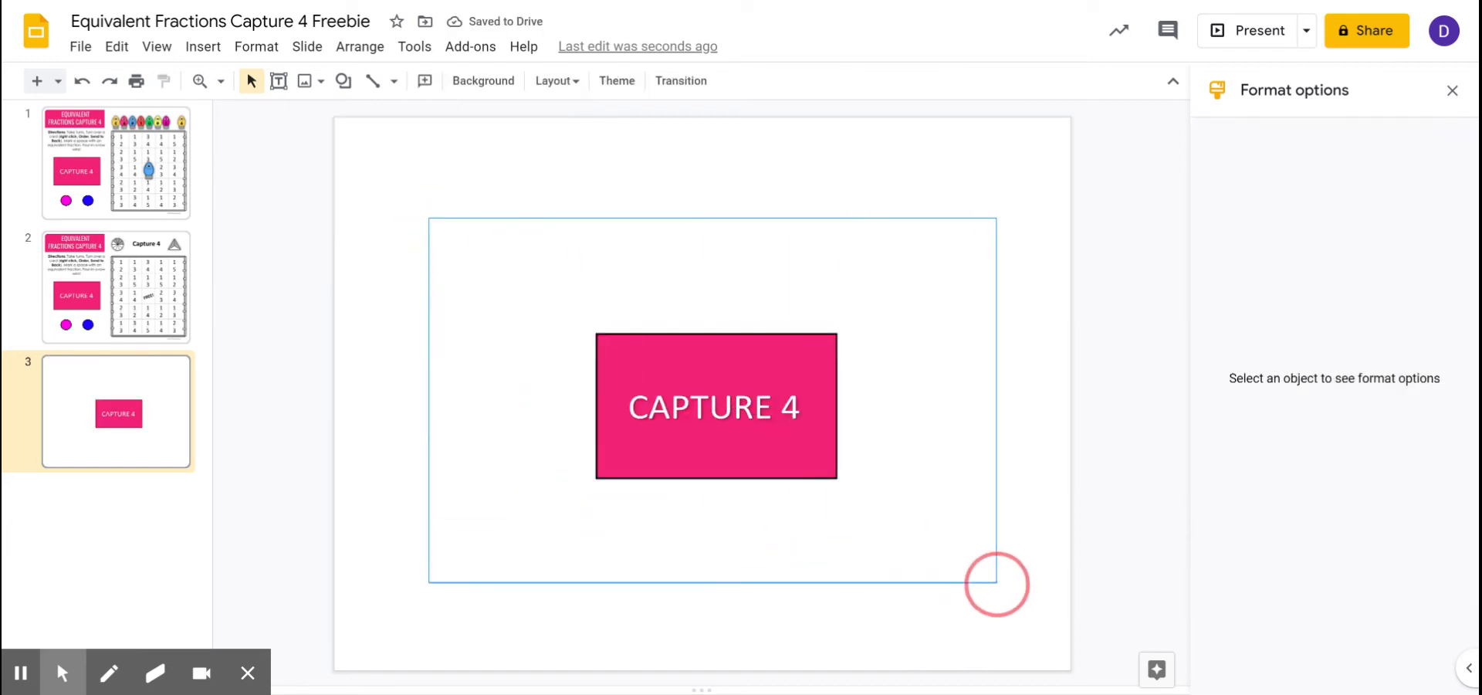
Step: Select the Capture 4 box together with the pile beneath it for copying
click(715, 406)
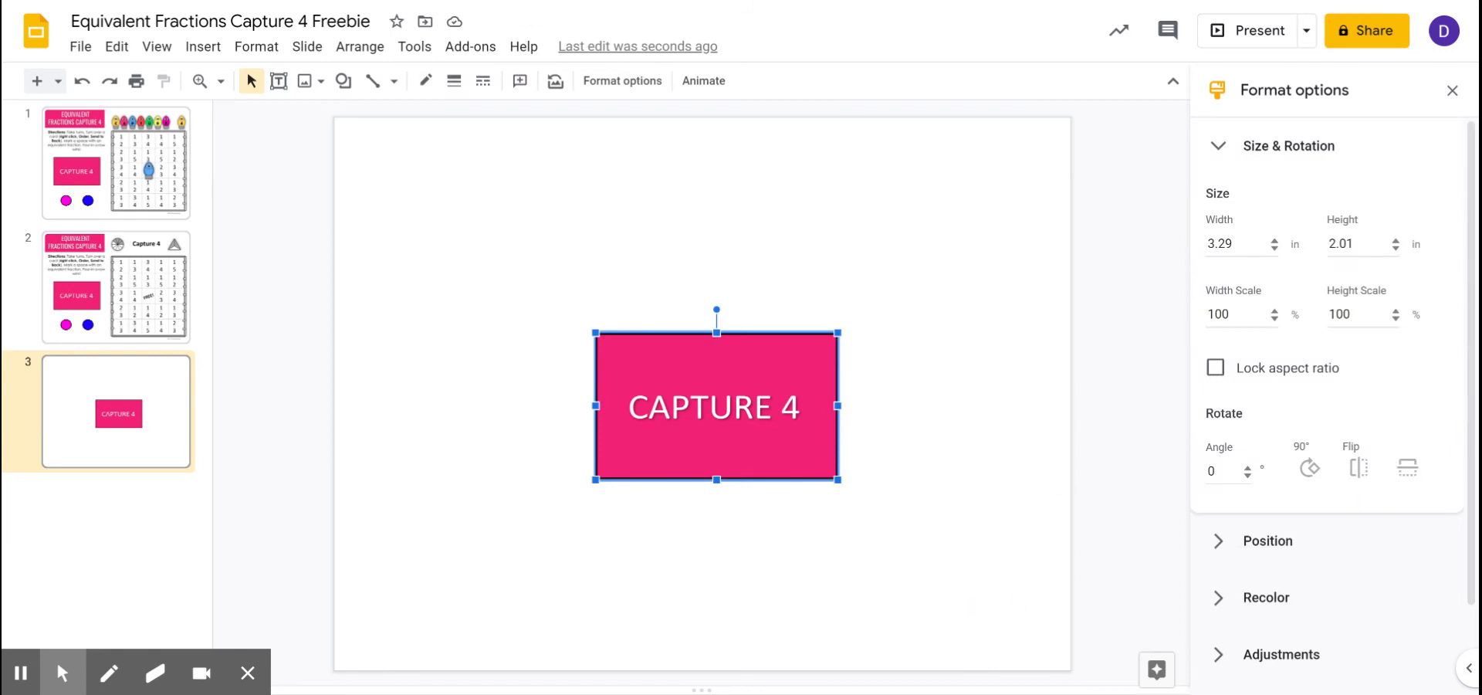
mouse_move(1016, 351)
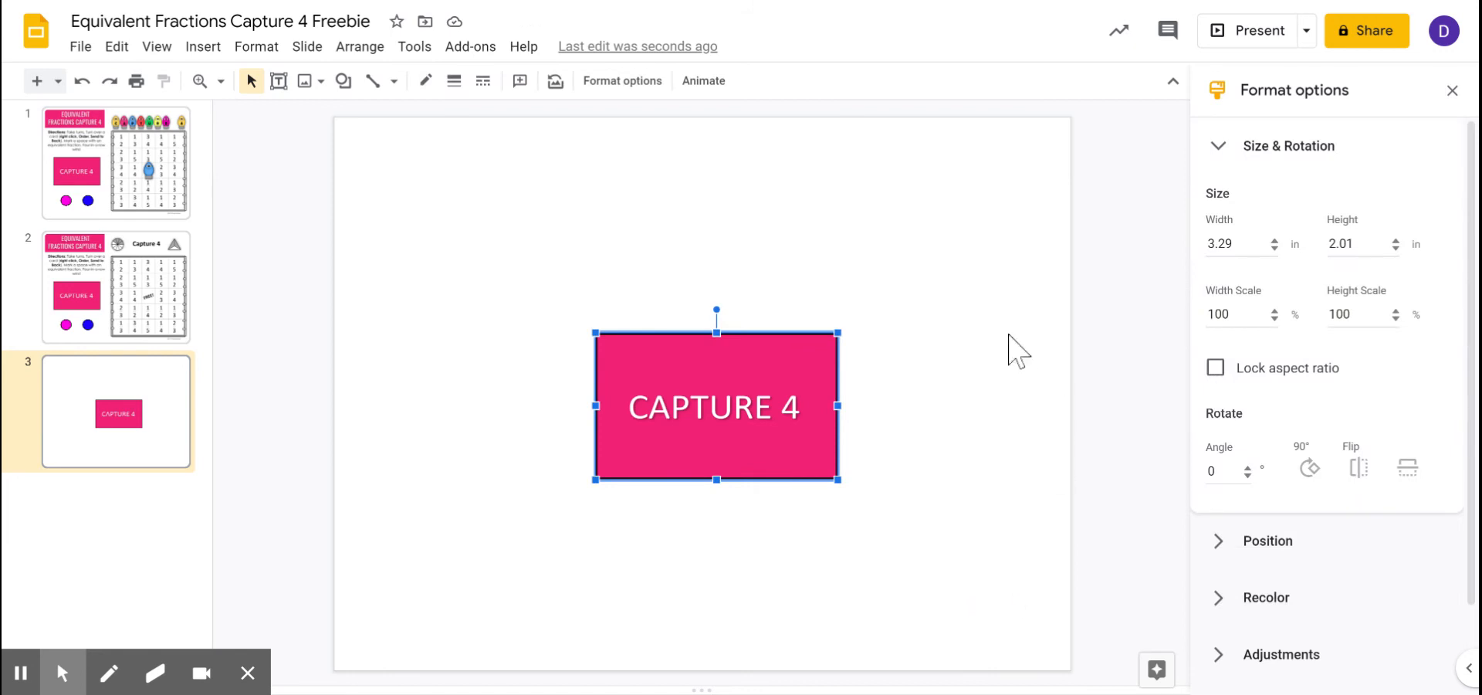
mouse_move(976, 293)
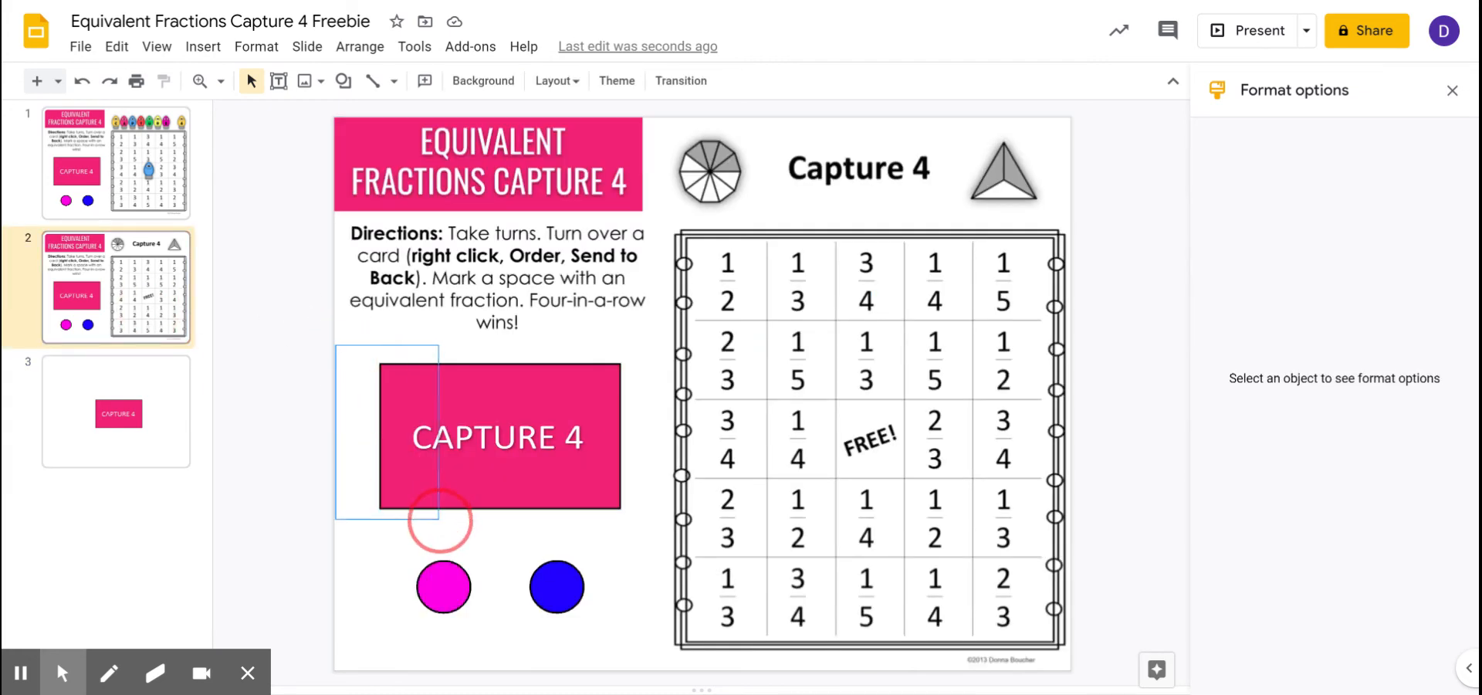
Step: Paste the pile on the game board slide and move it beside the Capture 4 grid
click(499, 437)
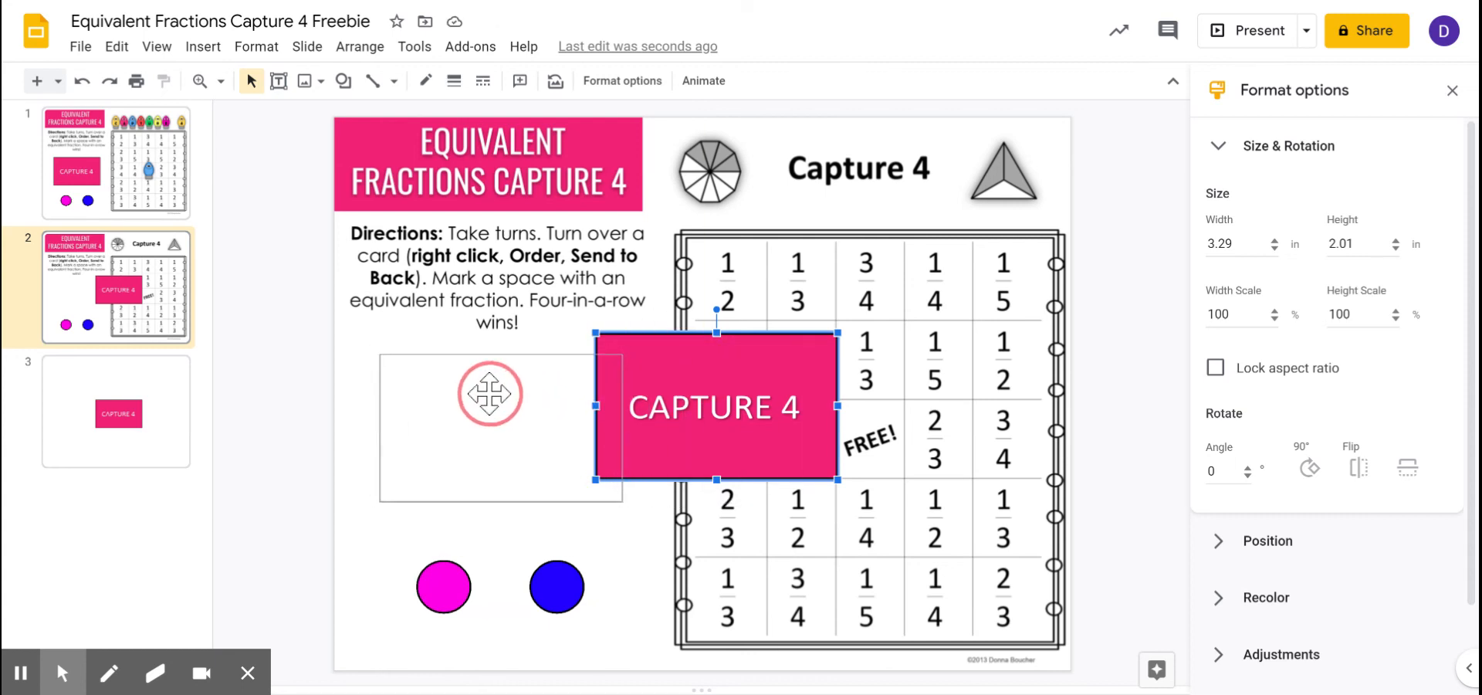
drag(715, 406, 500, 431)
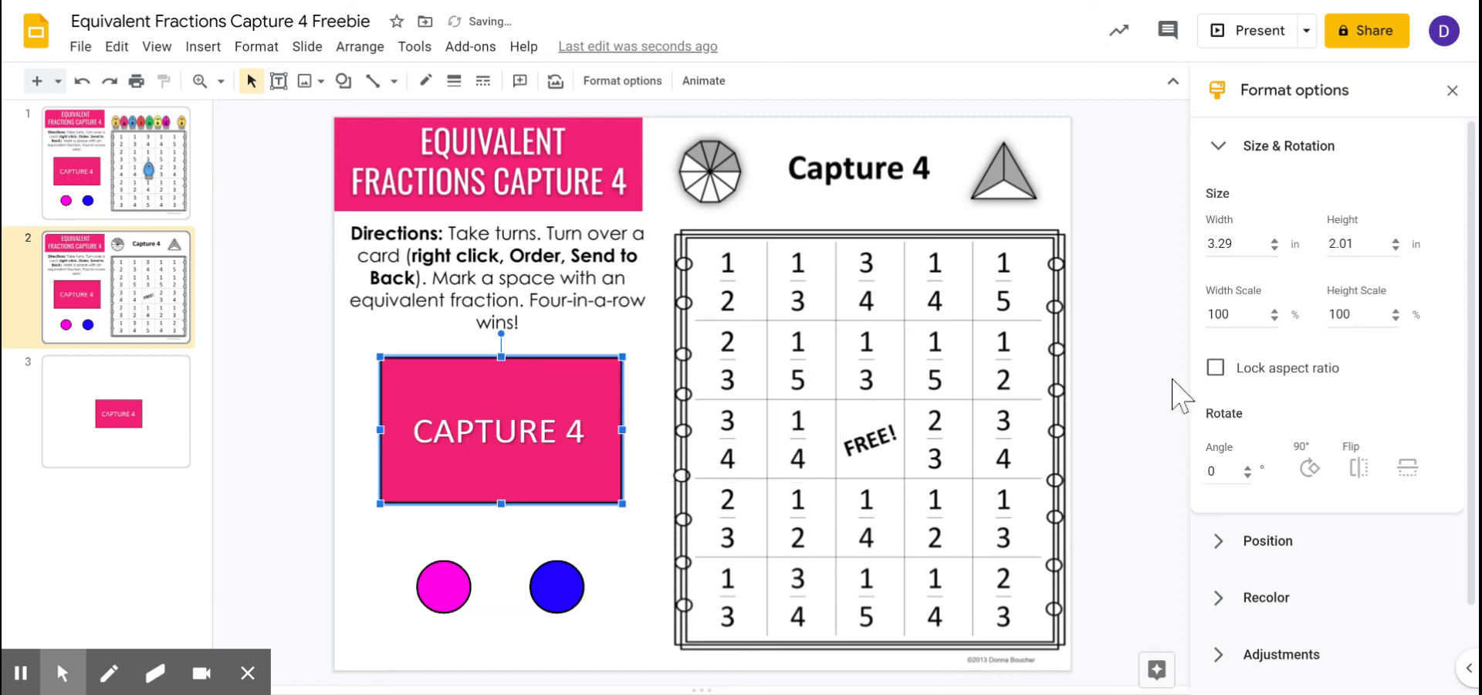
mouse_move(1107, 369)
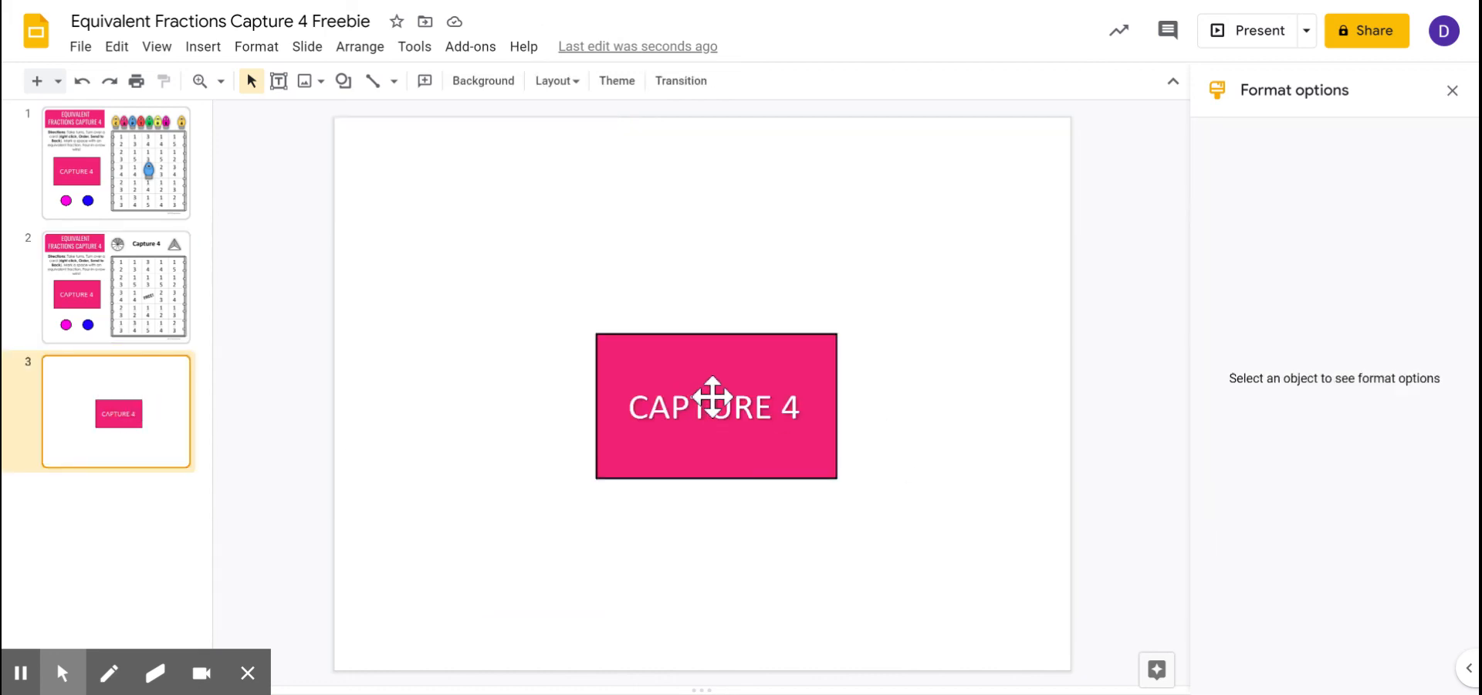
Step: Select the Capture 4 box covering the pile to move it back to the top-left
click(715, 406)
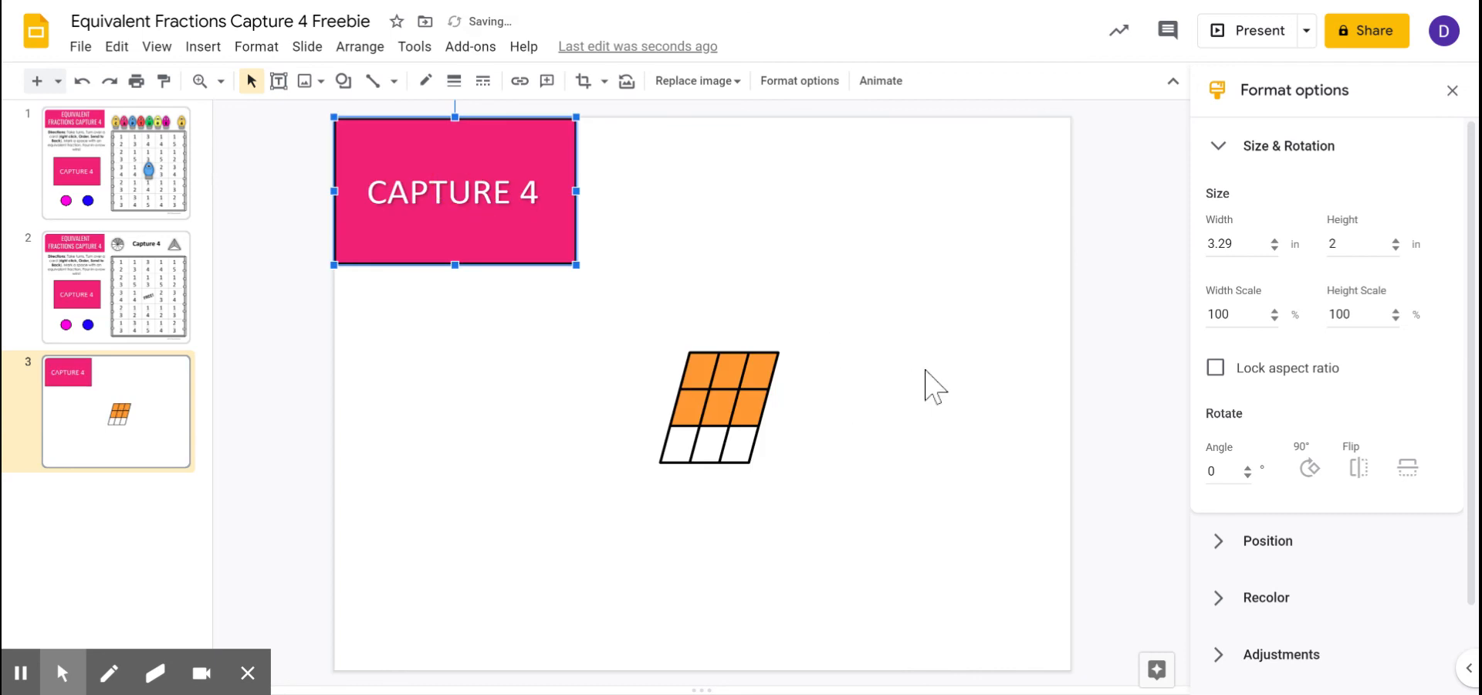
mouse_move(369, 352)
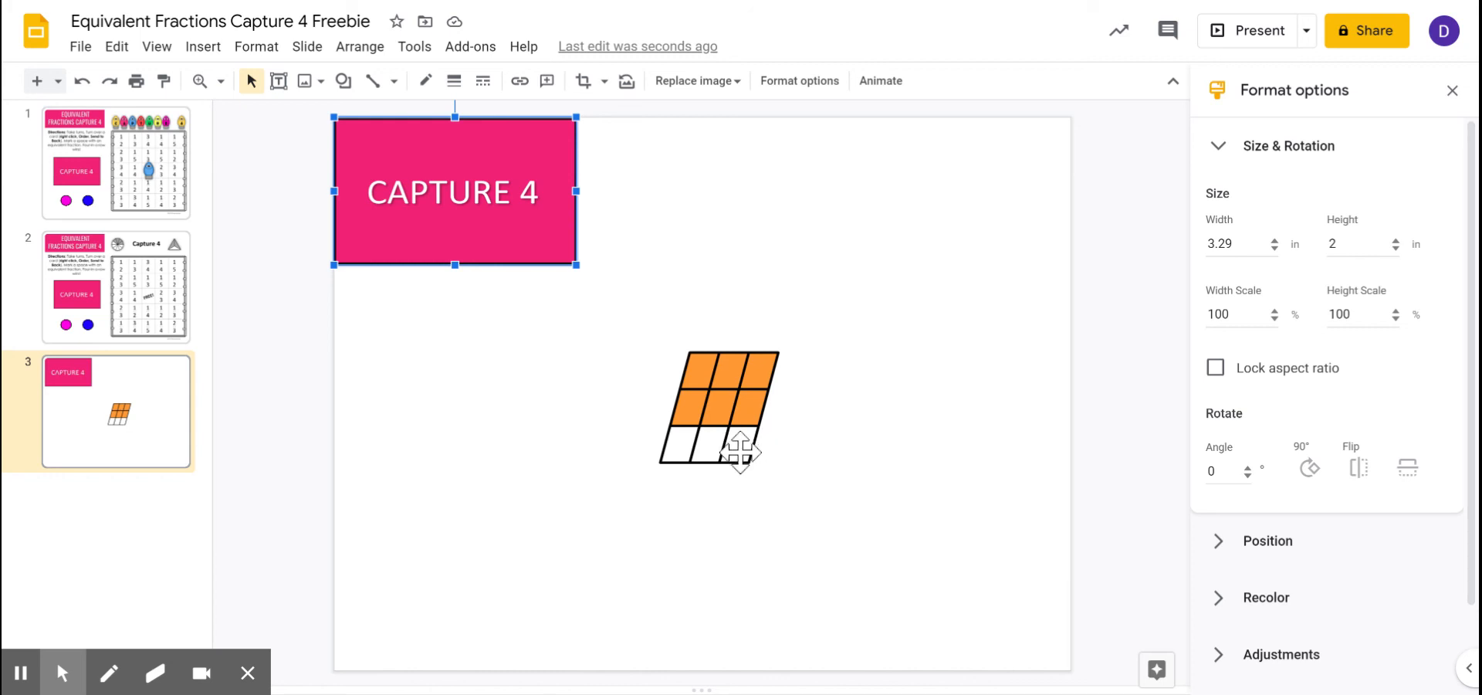
mouse_move(20, 671)
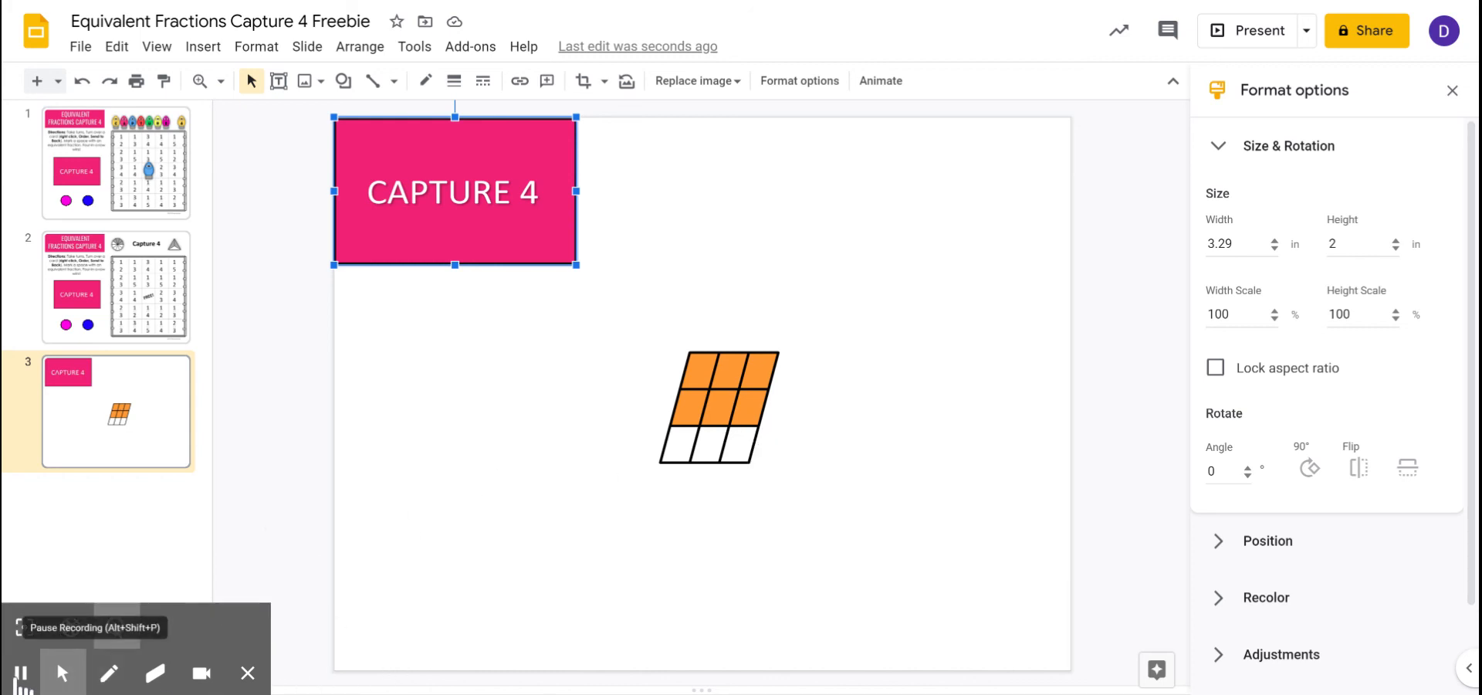